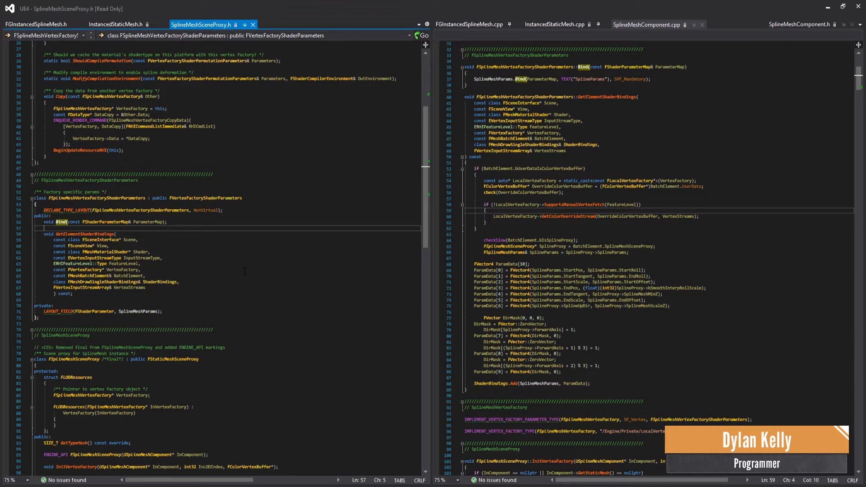
# - Bring up InstancedStaticMesh.cpp in the right pane to compare its binding code
pyautogui.scroll(3)
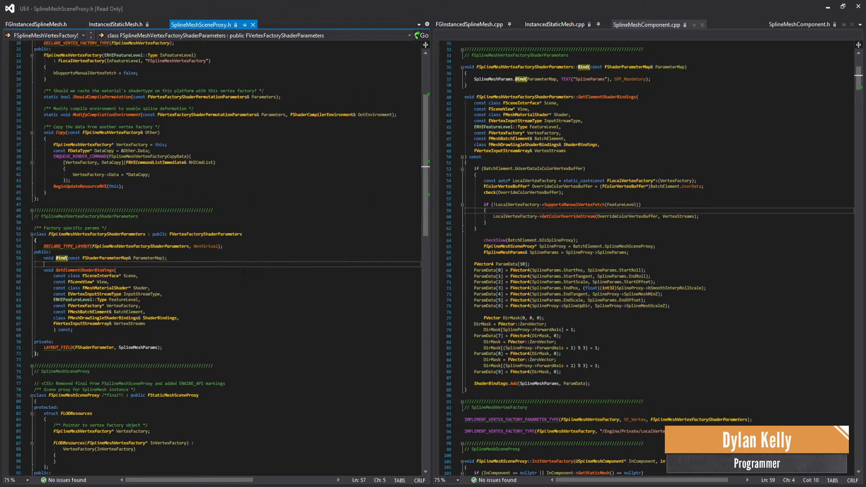
pyautogui.click(555, 24)
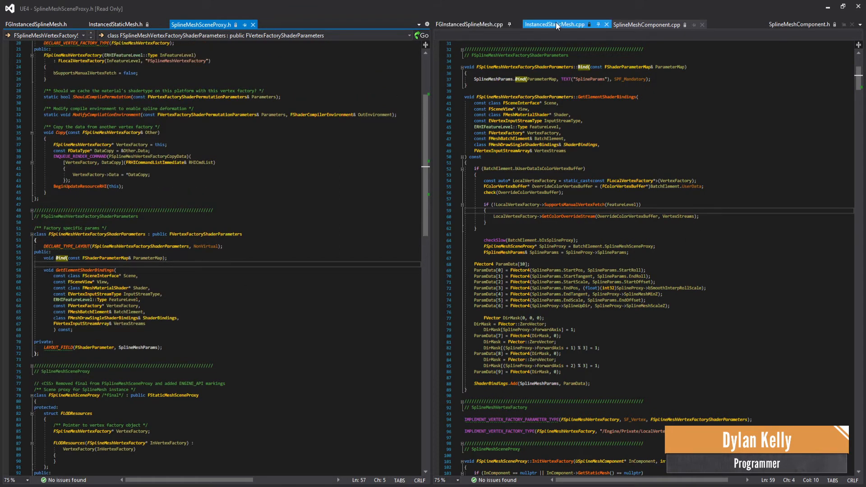
pyautogui.click(555, 24)
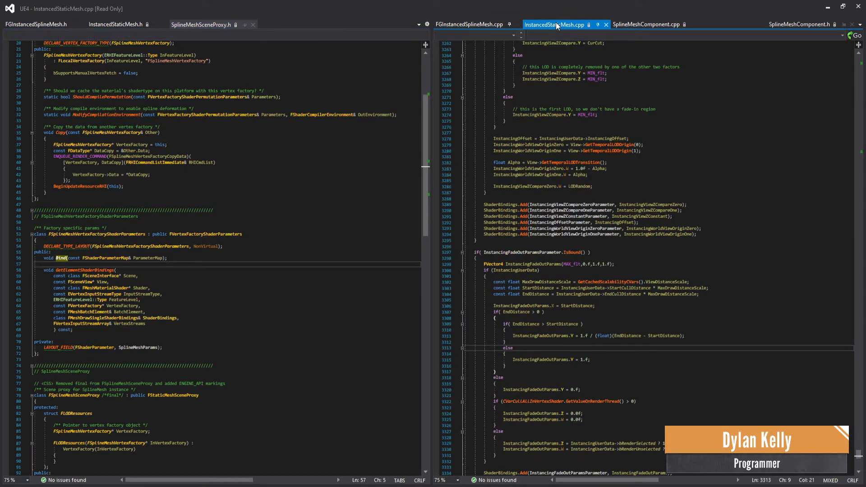
pyautogui.scroll(-3)
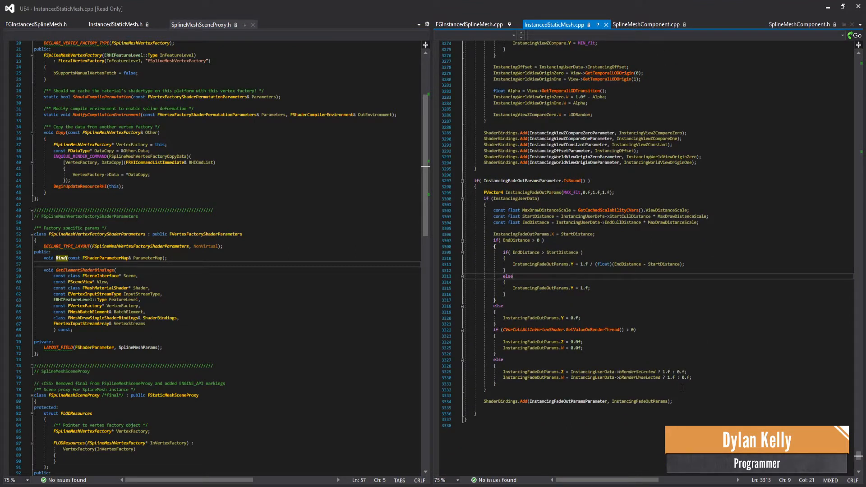
# - Show FGInstancedSplineMesh.cpp scrolled to the SplineMeshSceneProxy shader-binding code
pyautogui.click(470, 25)
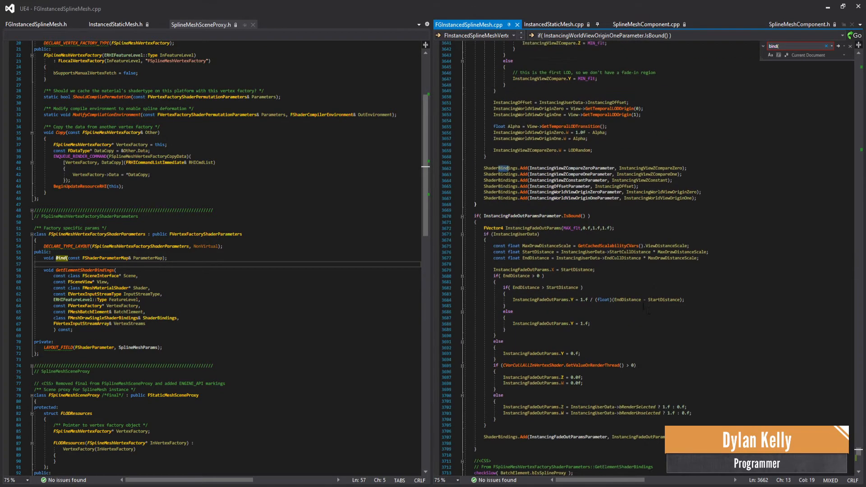
pyautogui.scroll(-3)
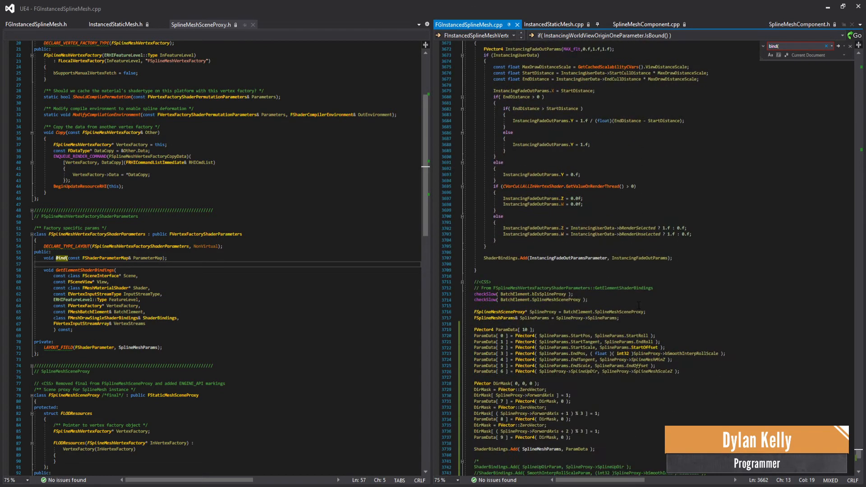
pyautogui.scroll(-3)
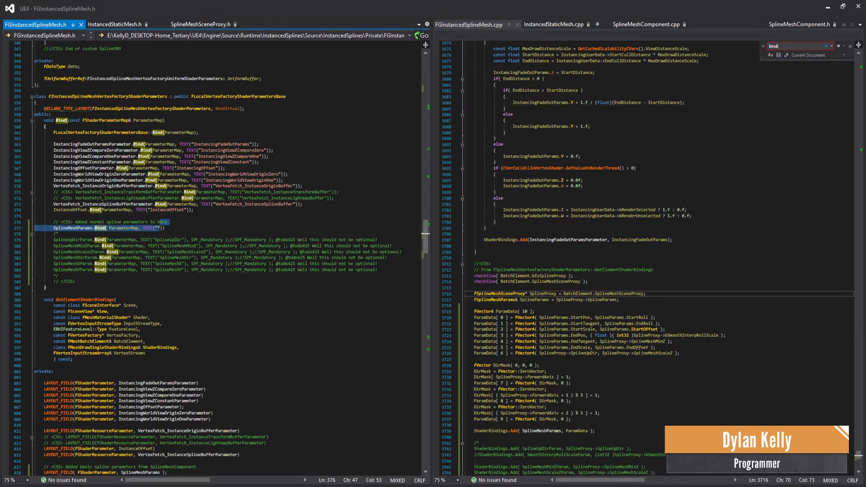
pyautogui.click(188, 228)
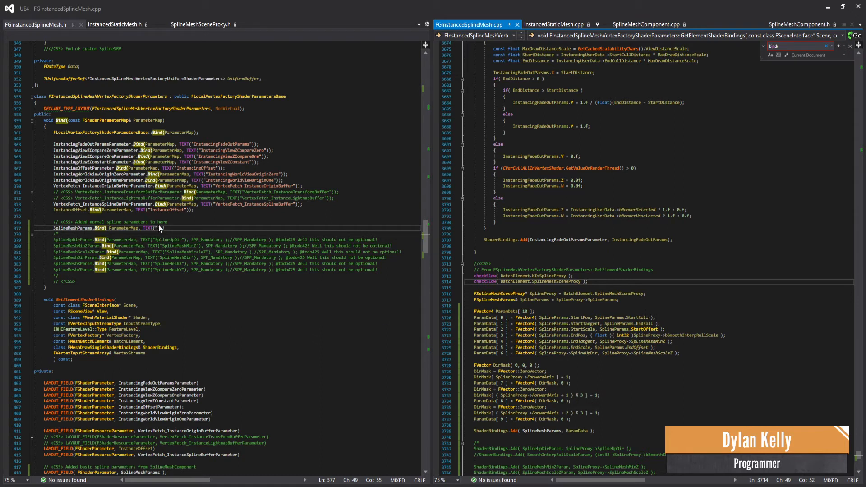
pyautogui.click(36, 24)
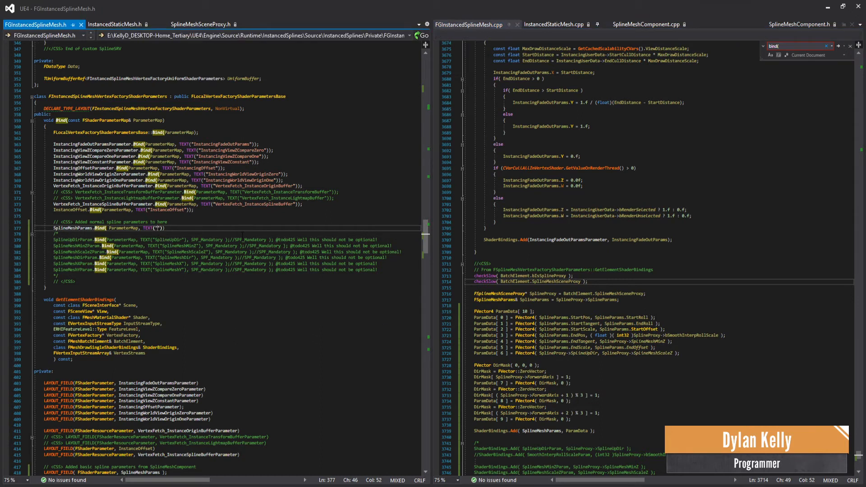